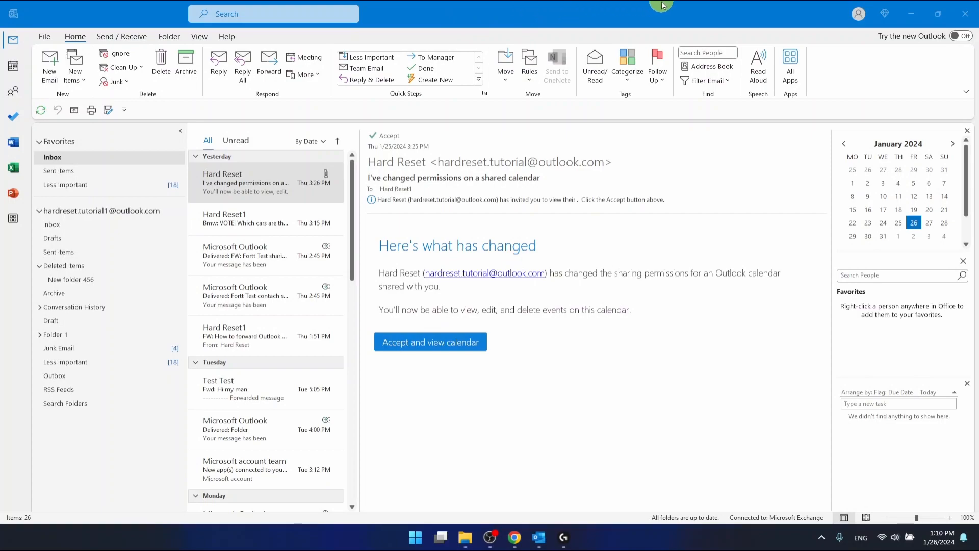
mouse_move(910, 12)
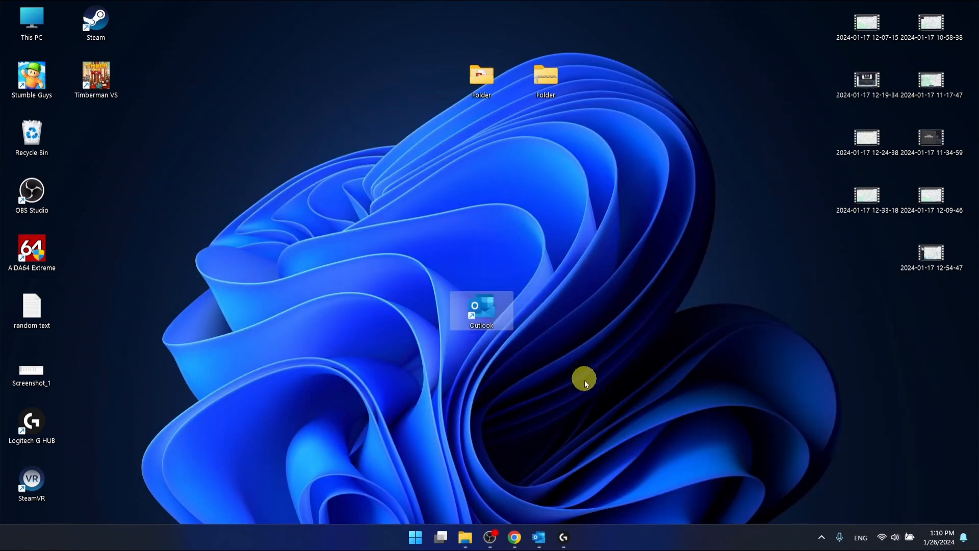
mouse_move(537, 537)
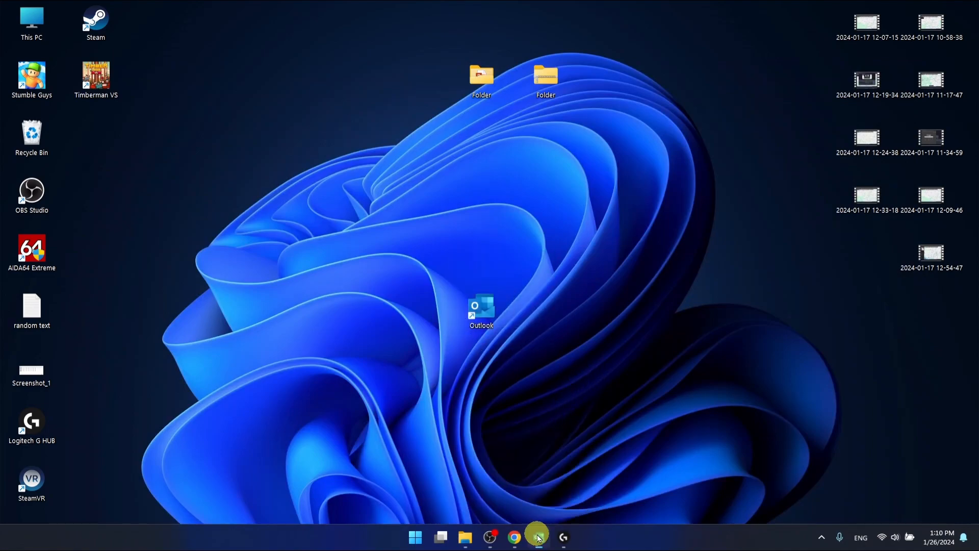
click(537, 536)
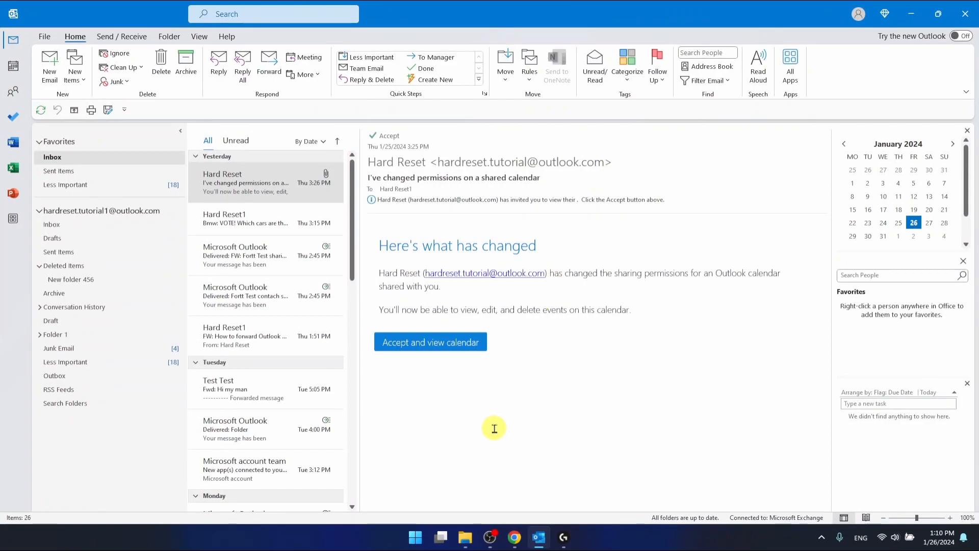
mouse_move(509, 417)
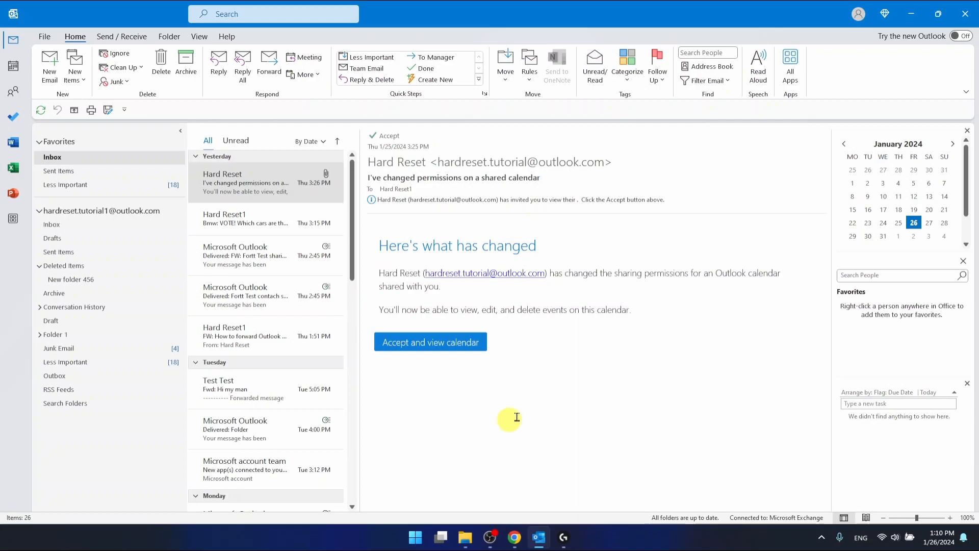
mouse_move(536, 293)
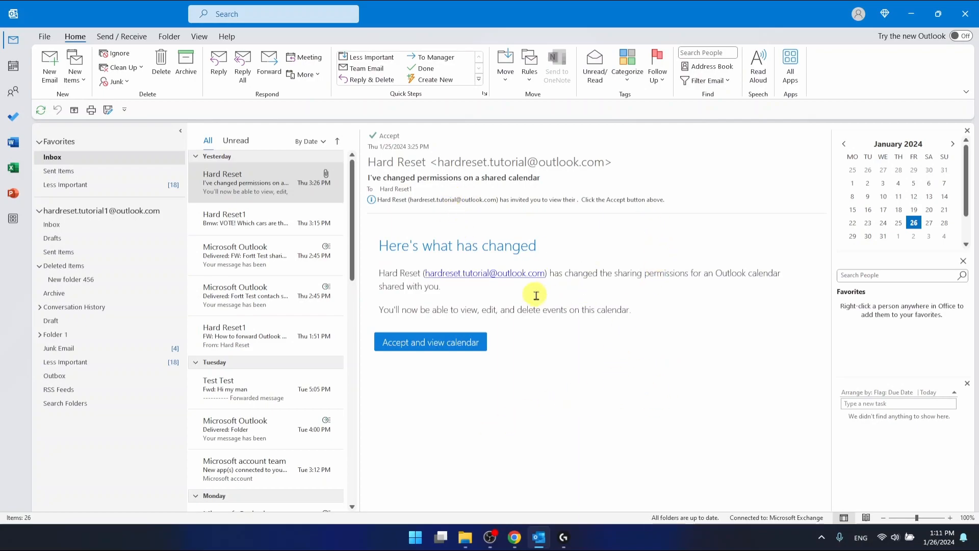
mouse_move(522, 402)
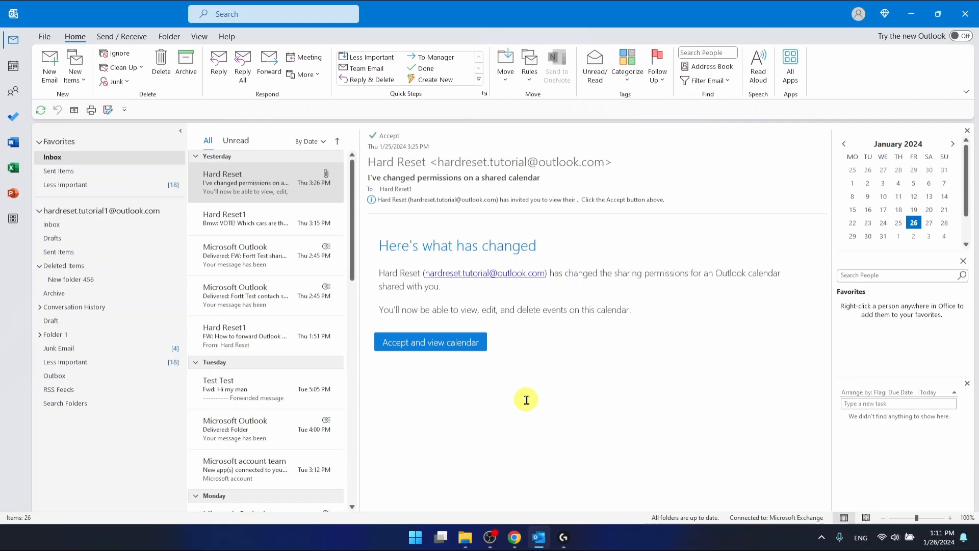
mouse_move(526, 410)
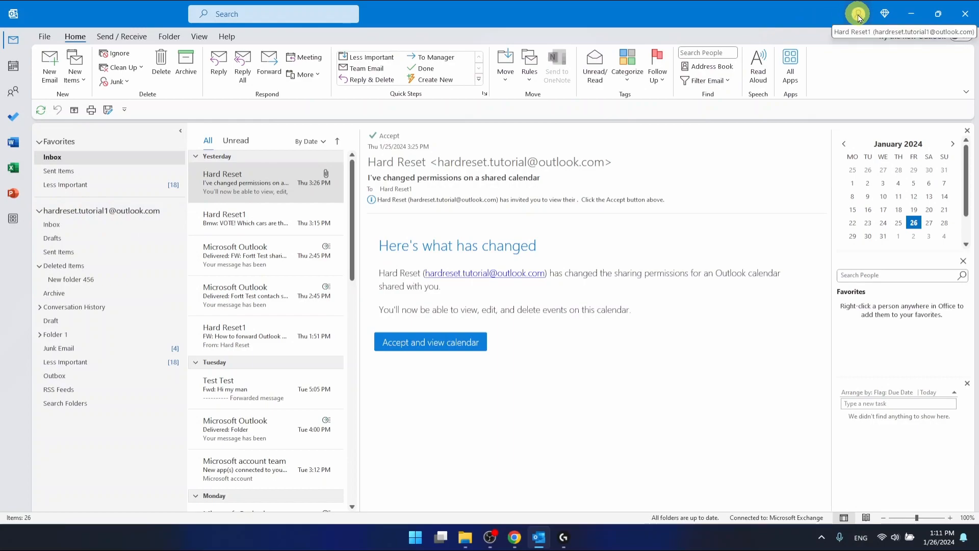
mouse_move(764, 138)
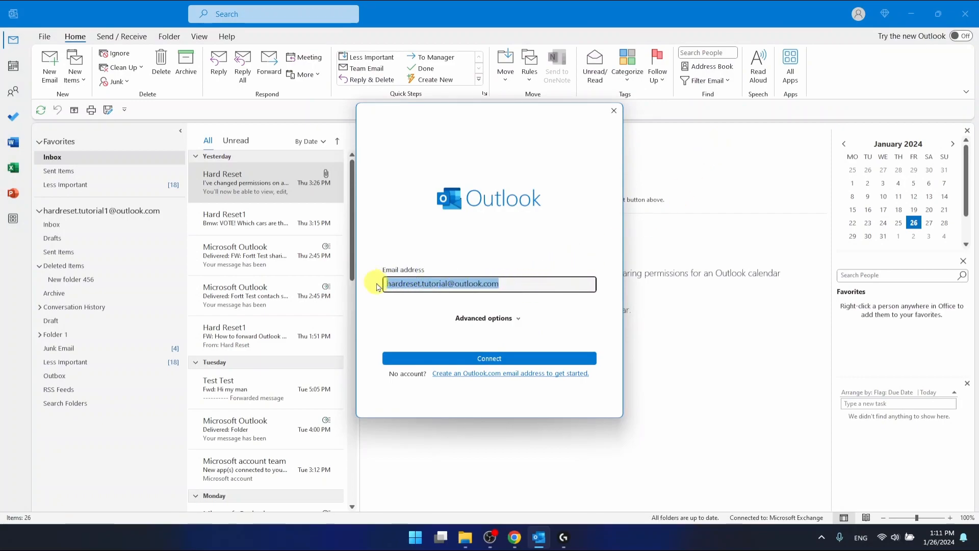
key(Delete)
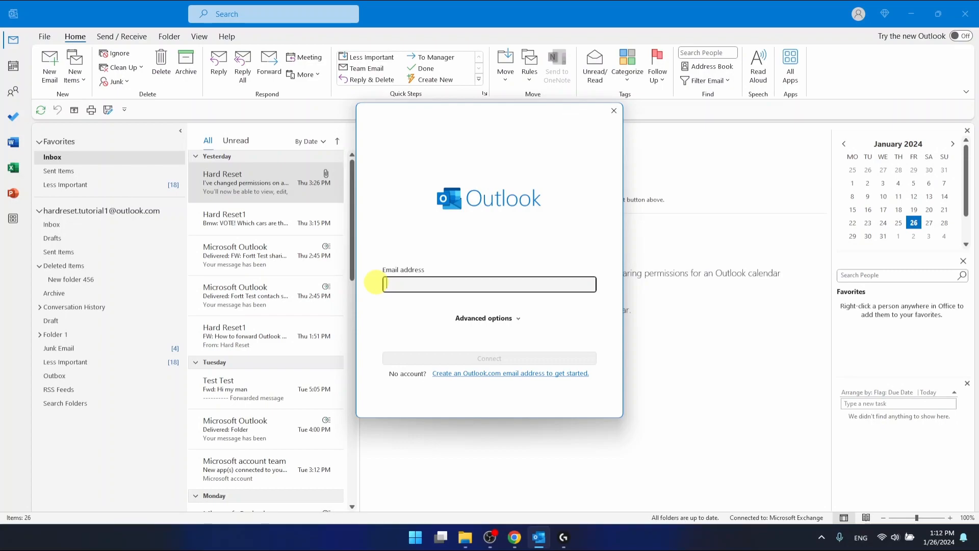
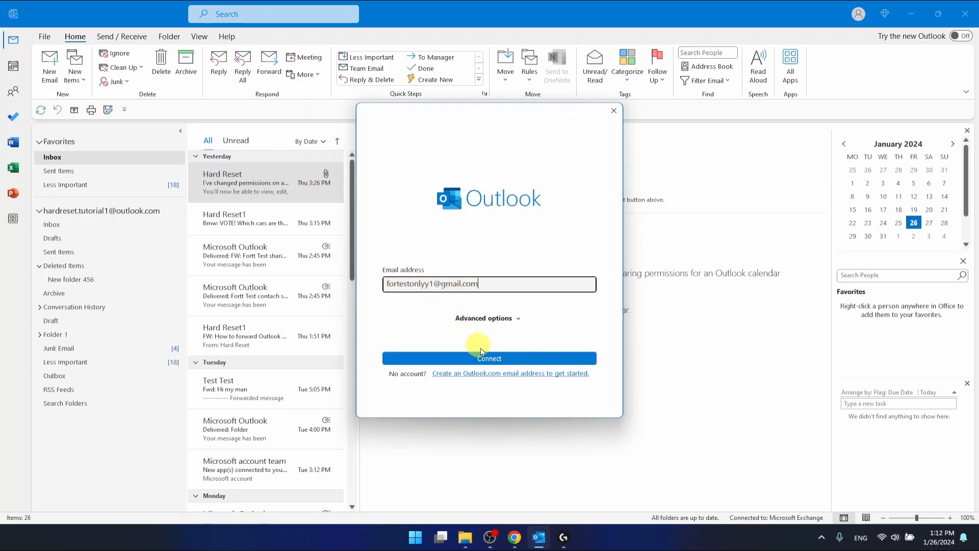
click(488, 358)
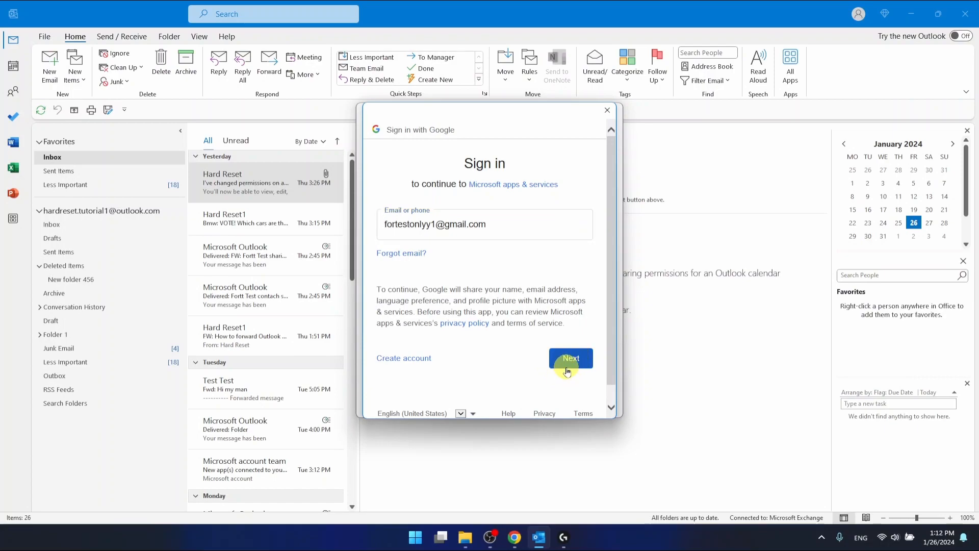
Submit the Gmail password on the Google sign-in page to reach the permissions request
click(569, 358)
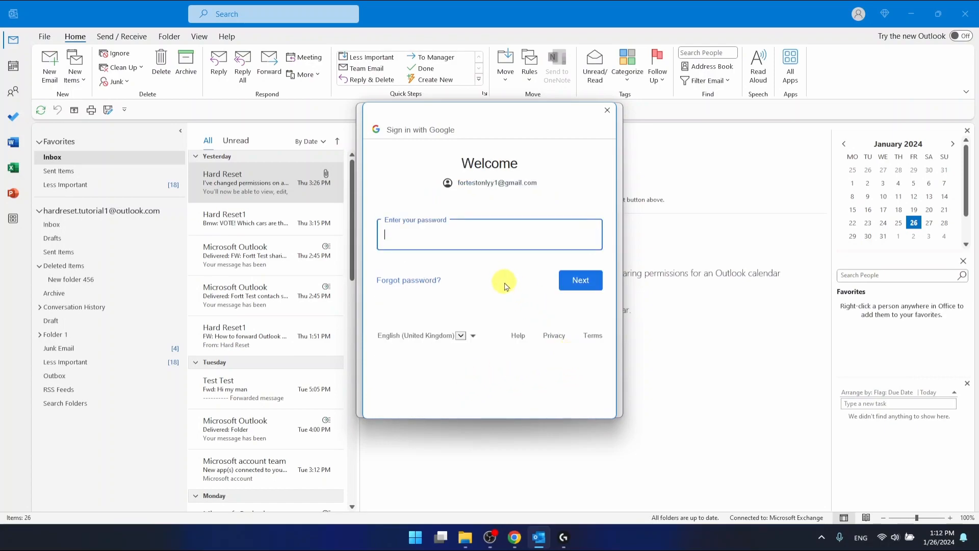
text(••••)
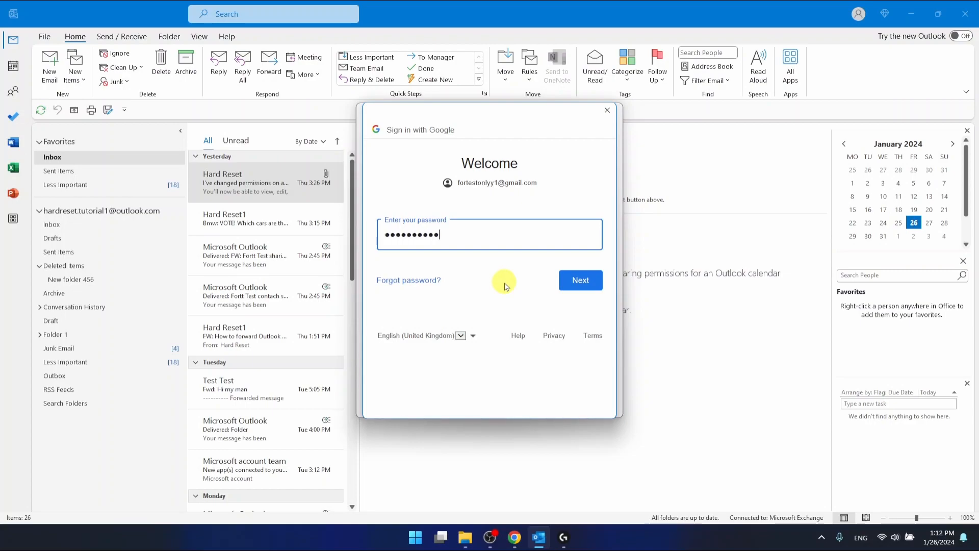
text(•••)
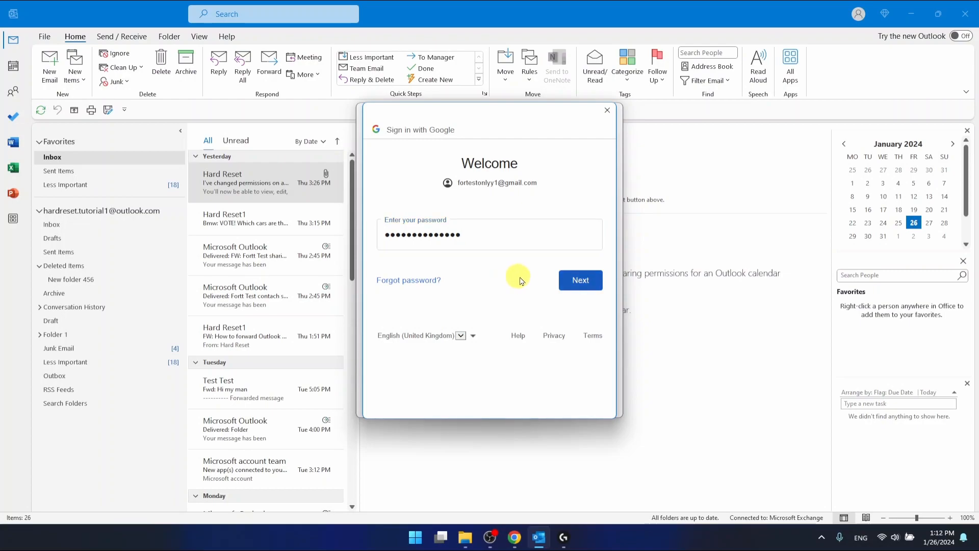
click(580, 279)
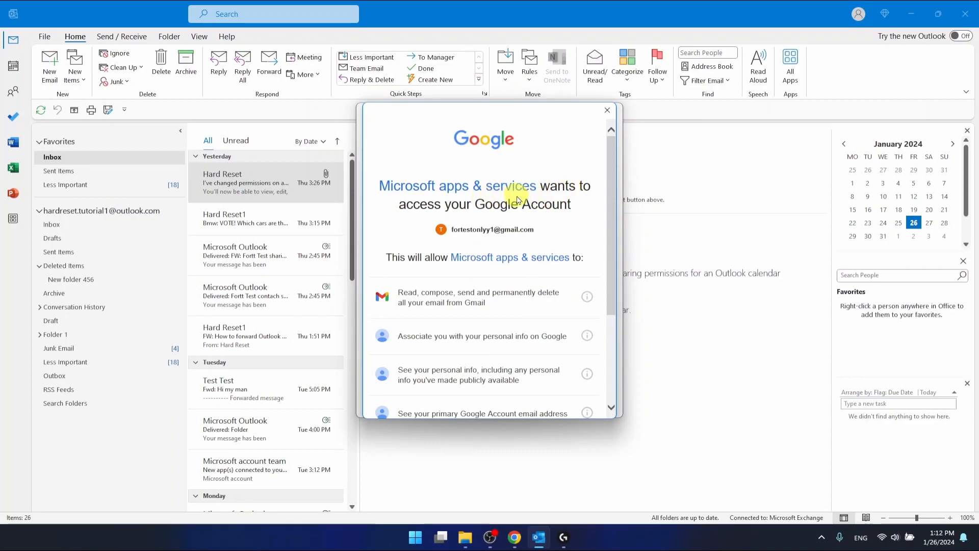
mouse_move(564, 194)
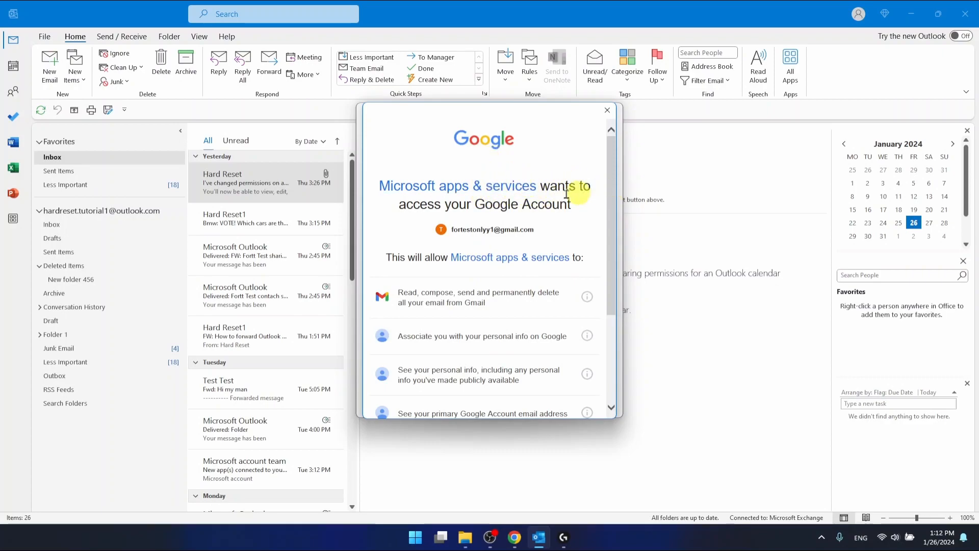
Scroll through the list of permissions Microsoft apps & services requests from Google
scroll(down, 3)
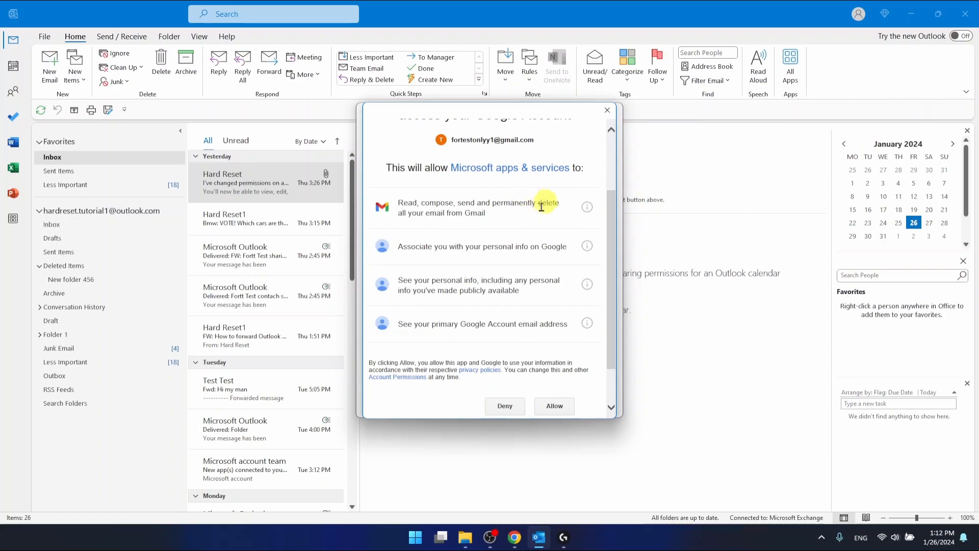
scroll(down, 3)
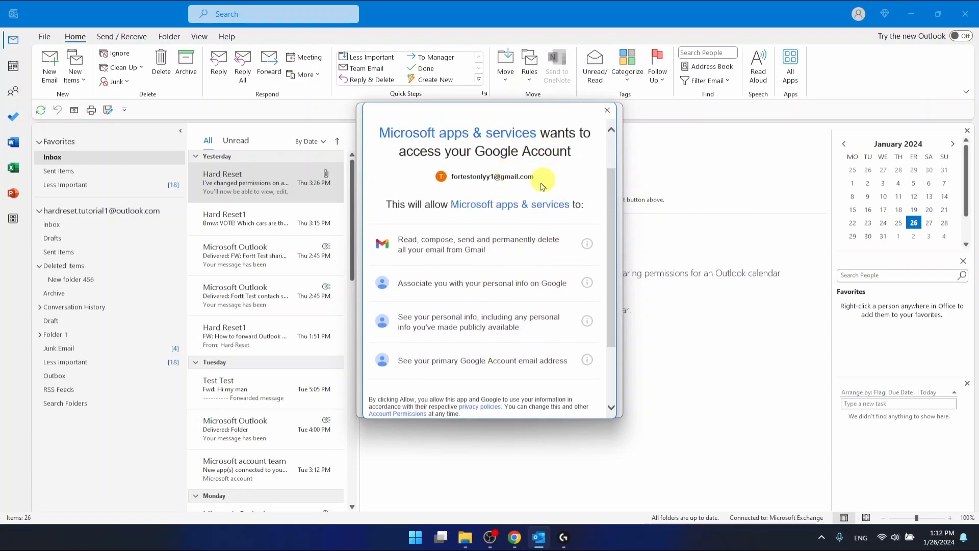
mouse_move(516, 185)
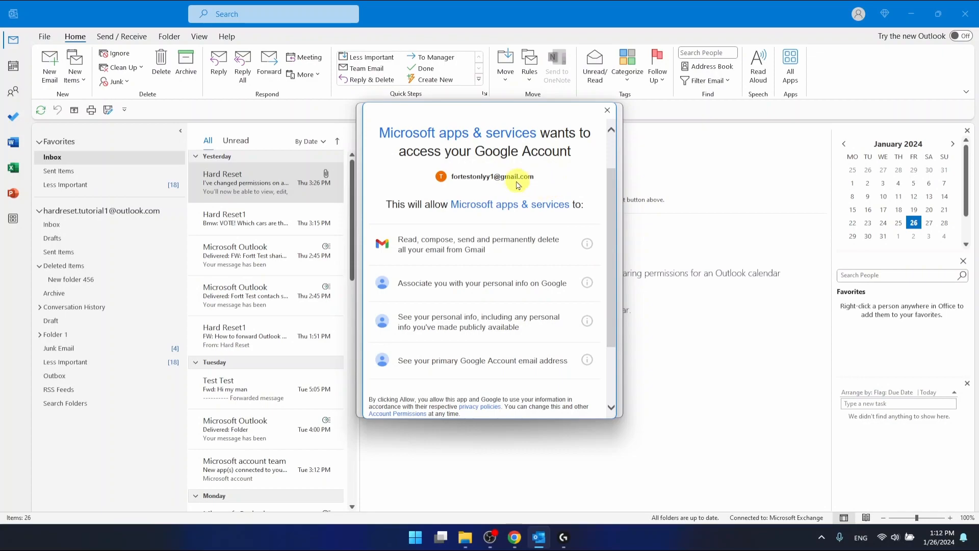
scroll(down, 3)
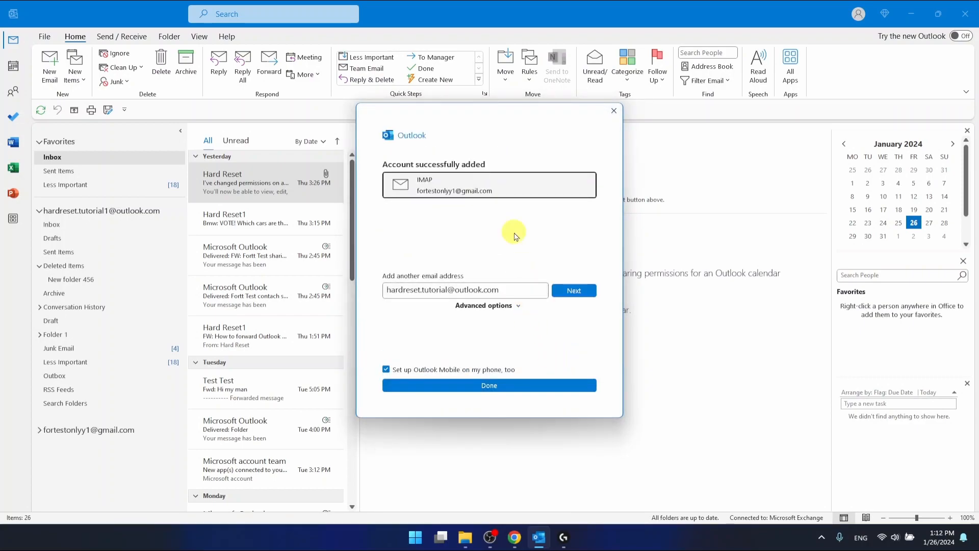
mouse_move(417, 315)
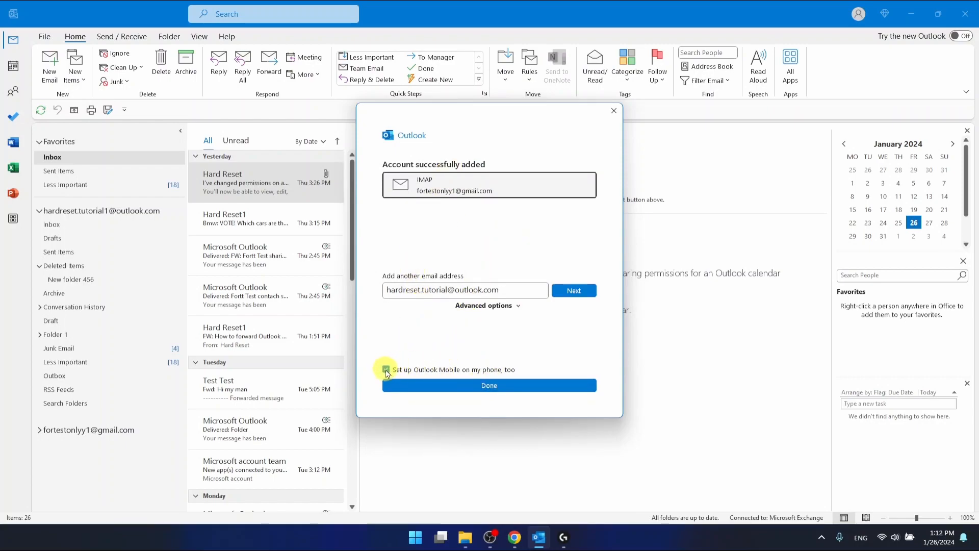
Uncheck 'Set up Outlook Mobile on my phone, too' and finish the account setup
click(385, 369)
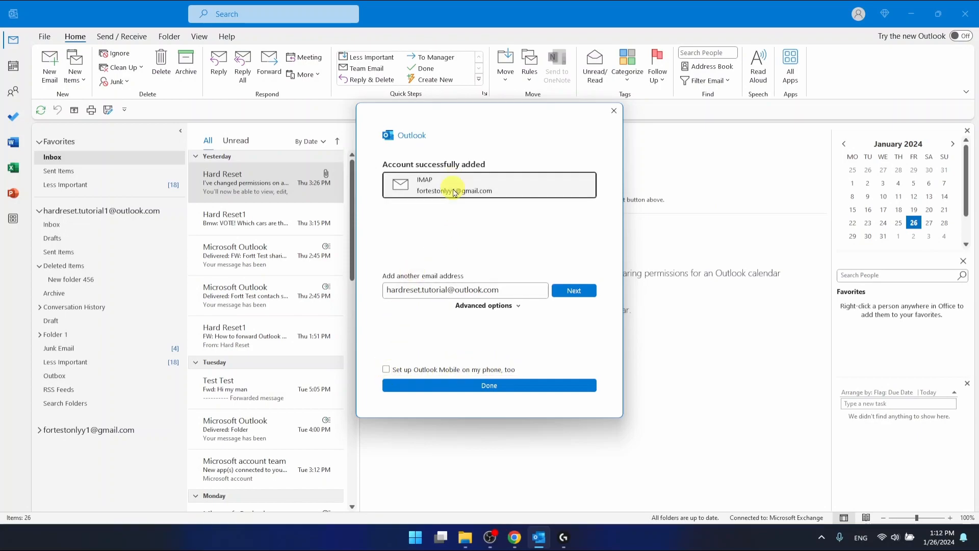
mouse_move(498, 451)
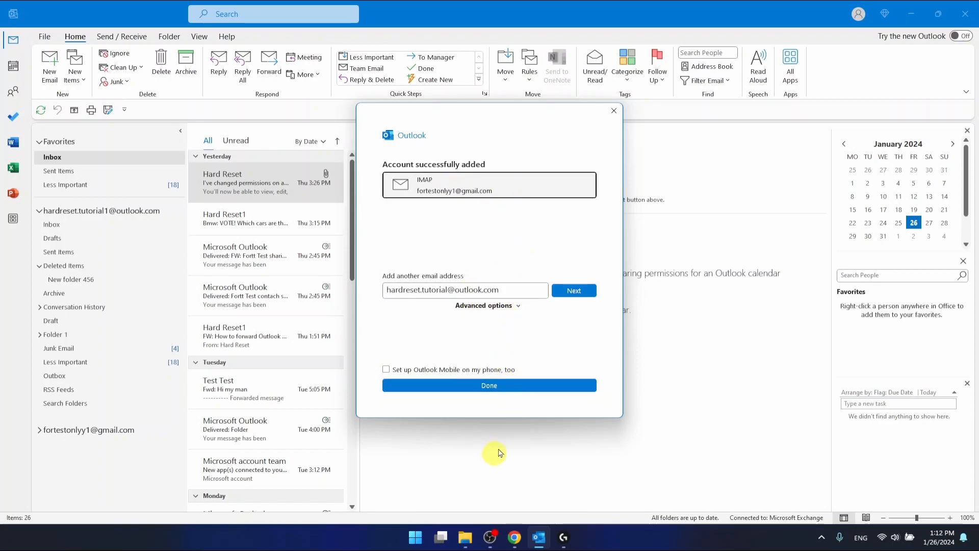
click(489, 386)
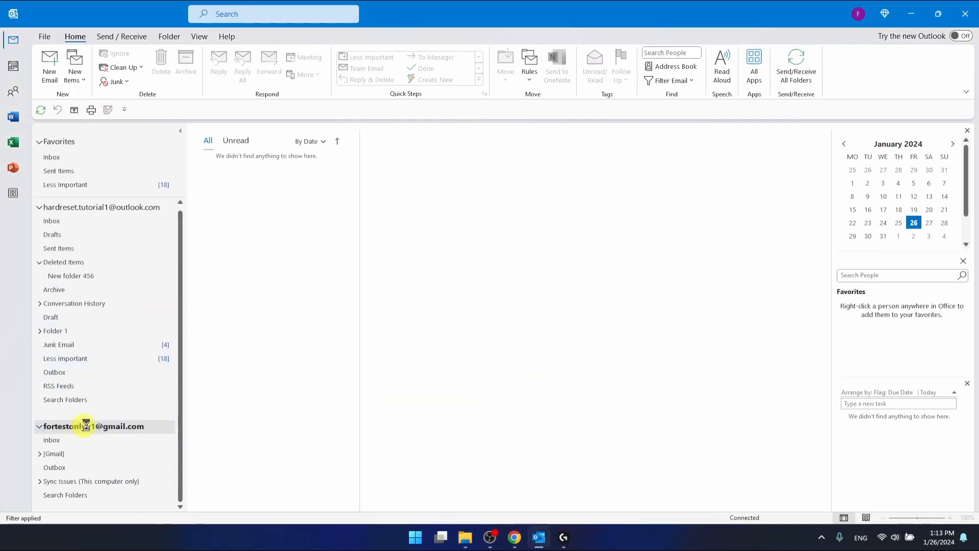
click(51, 439)
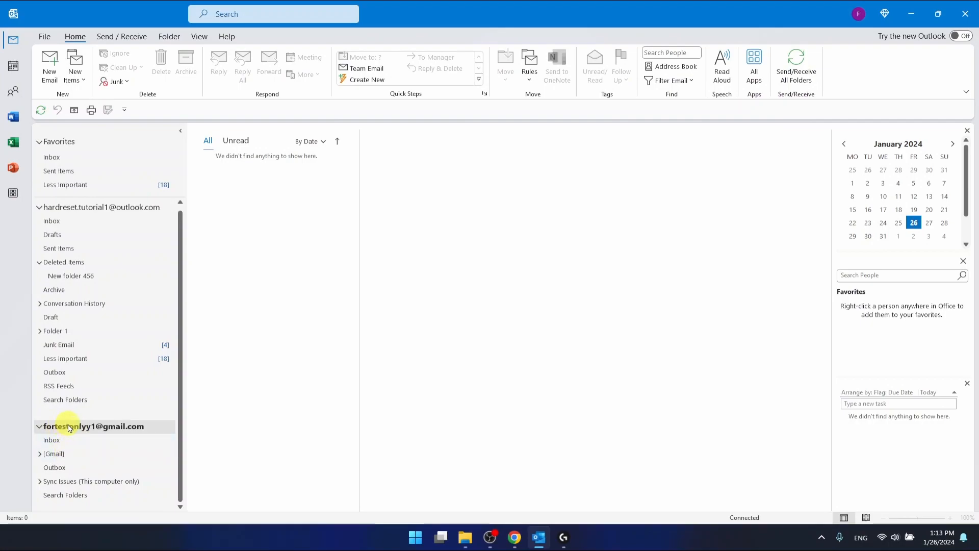
click(94, 426)
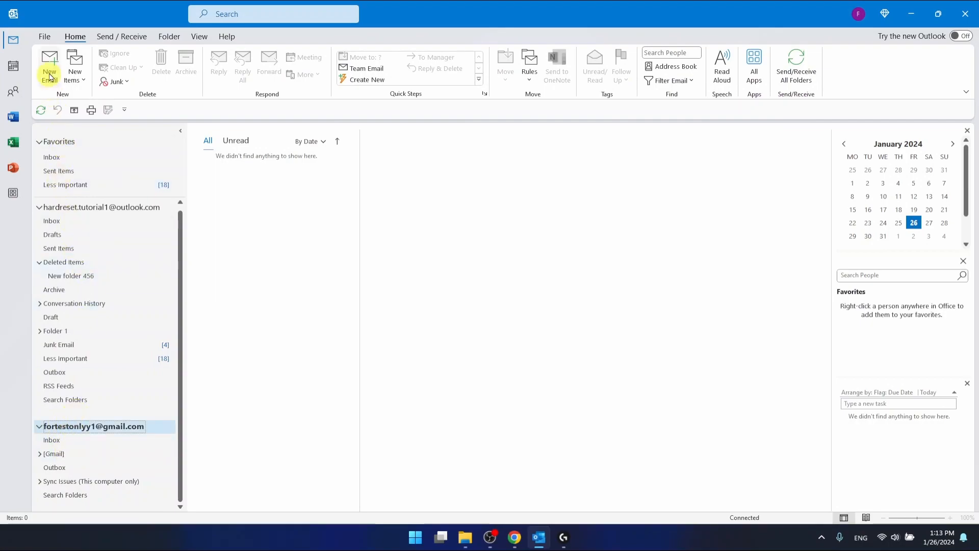
click(49, 67)
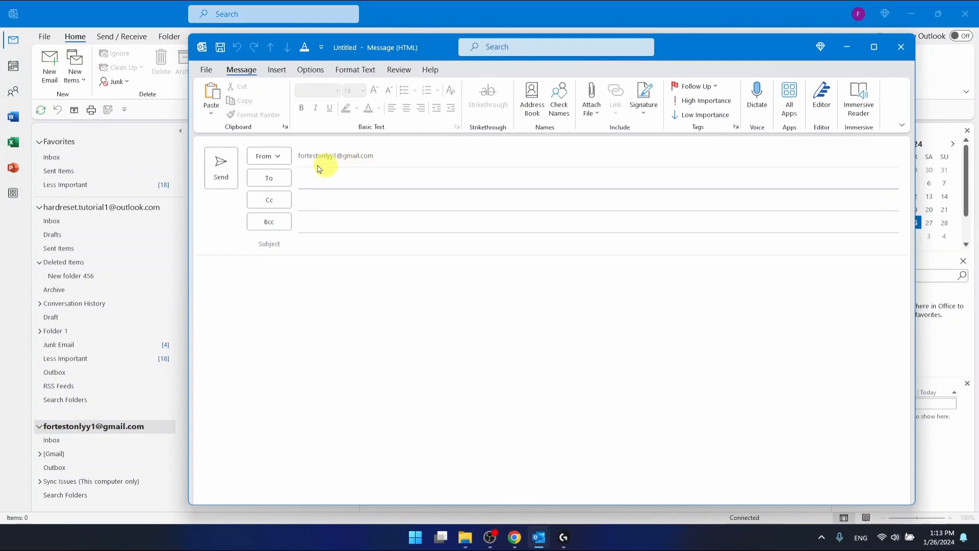
mouse_move(287, 159)
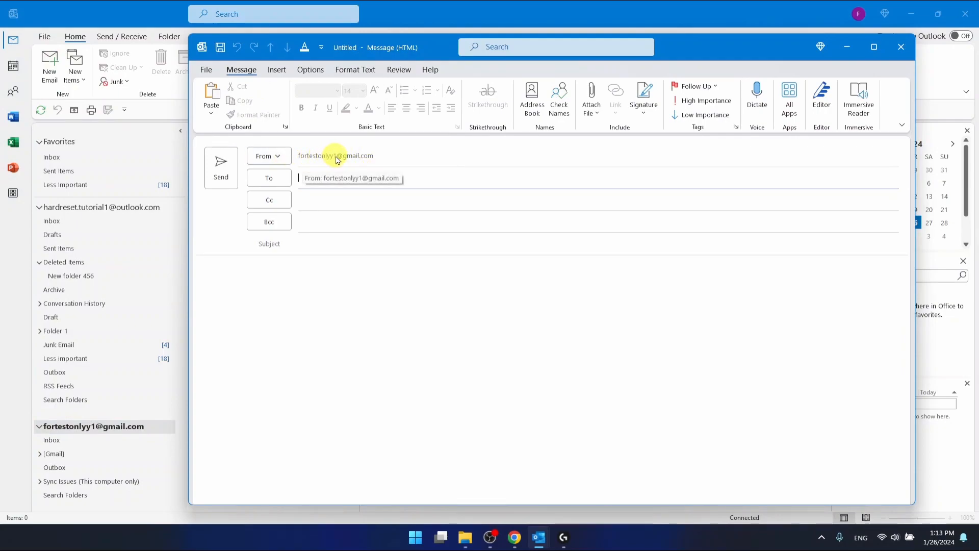
click(900, 47)
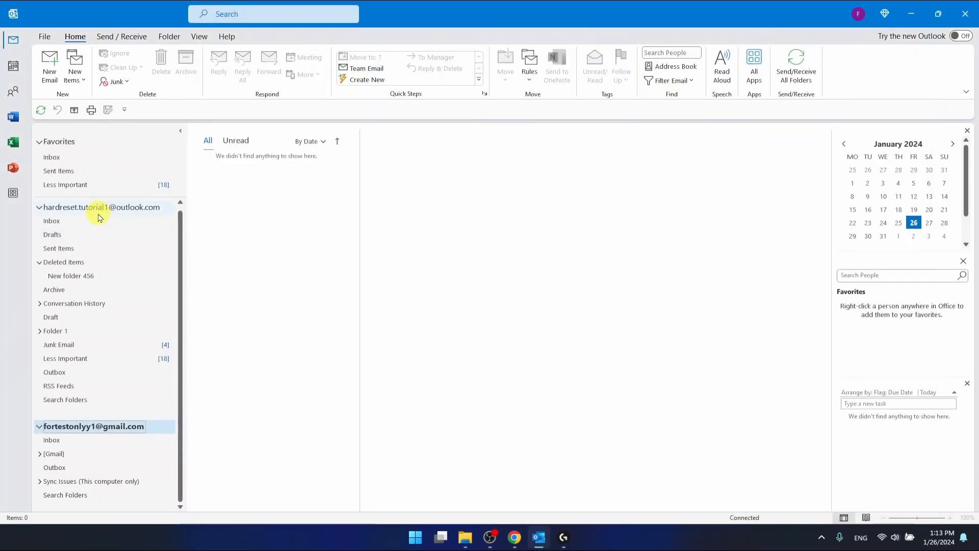
click(103, 207)
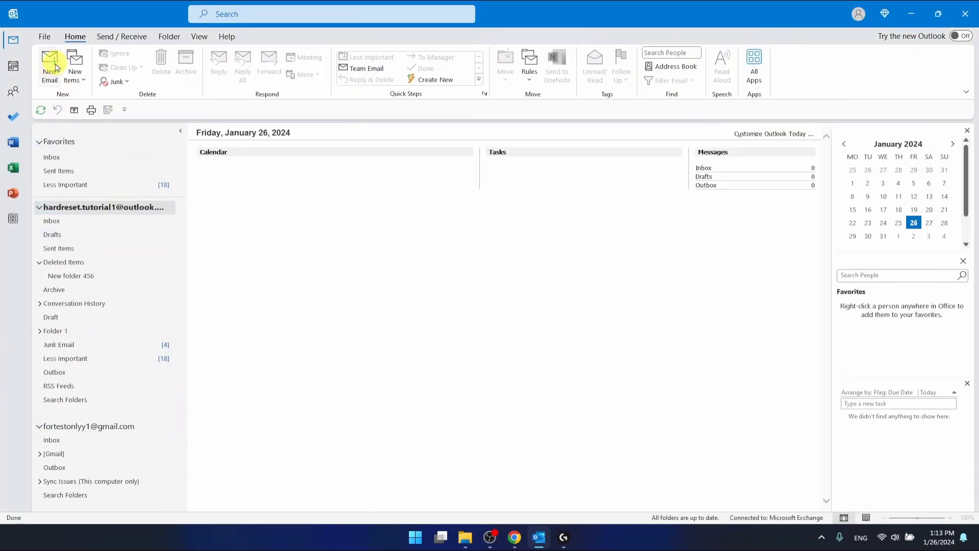
click(49, 64)
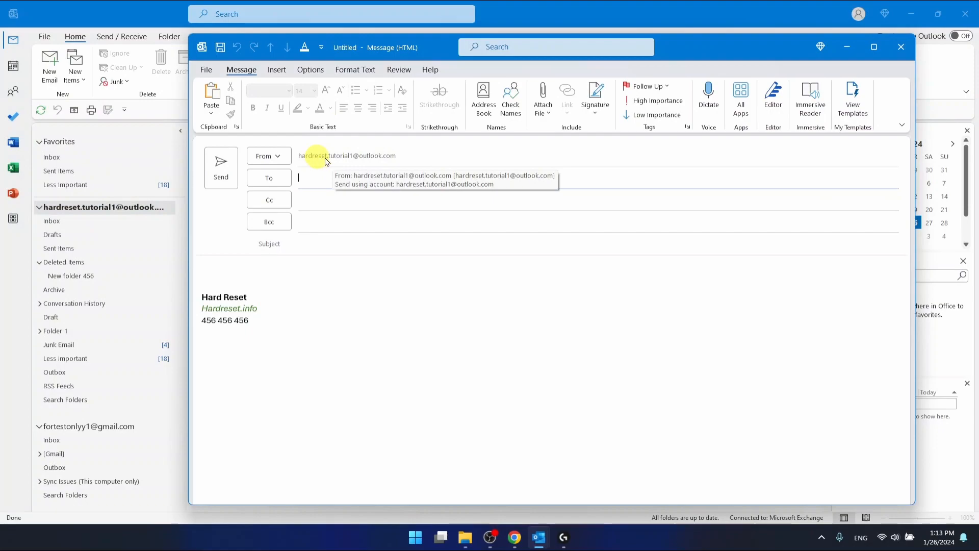
click(900, 45)
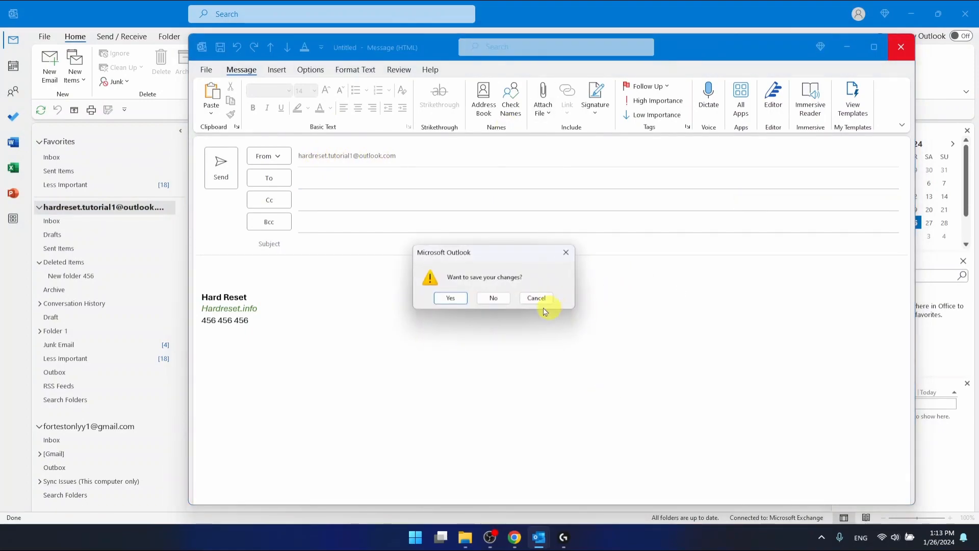
click(493, 298)
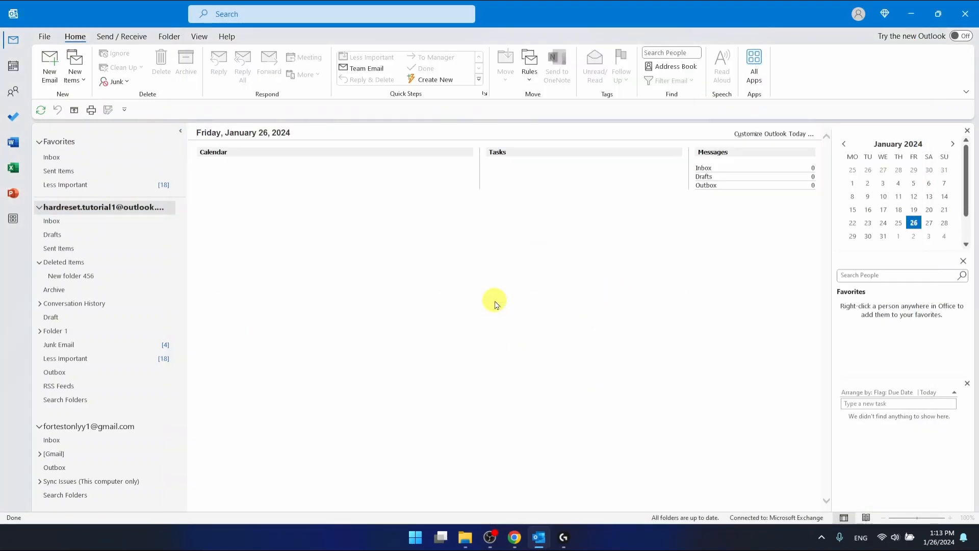